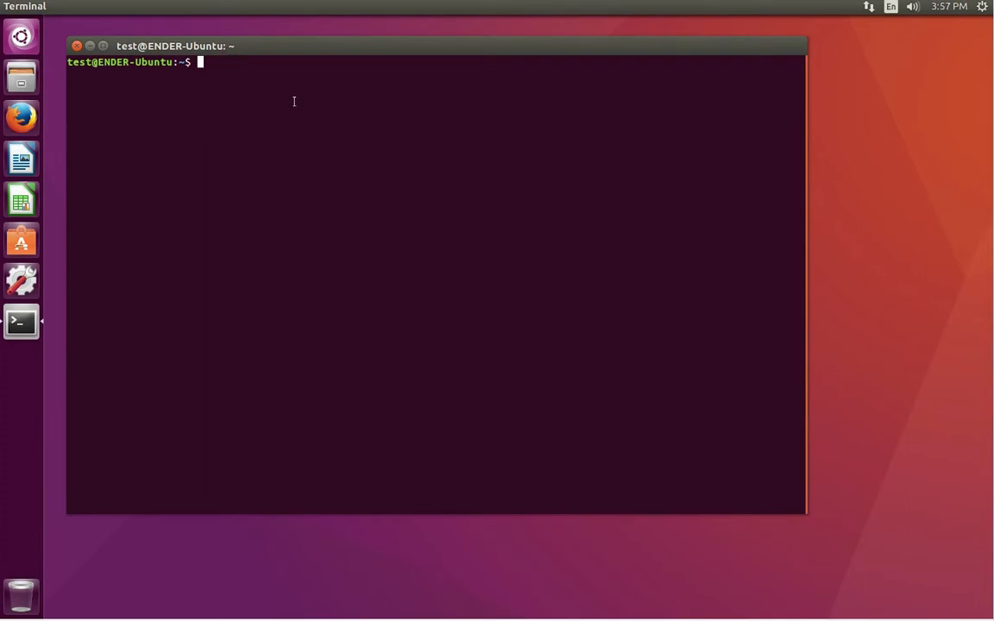
mouse_move(21, 118)
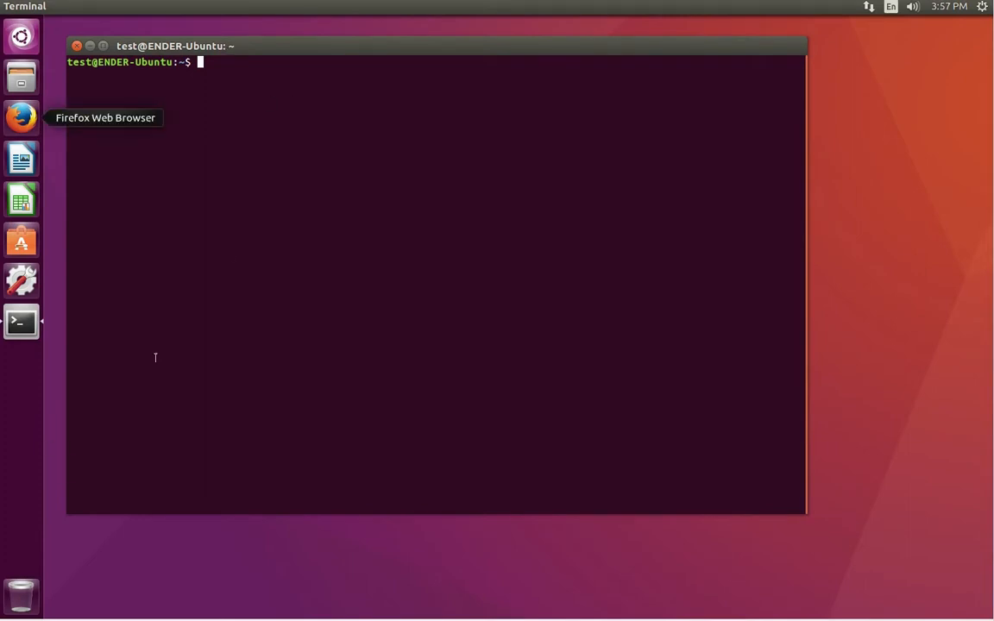
mouse_move(71, 240)
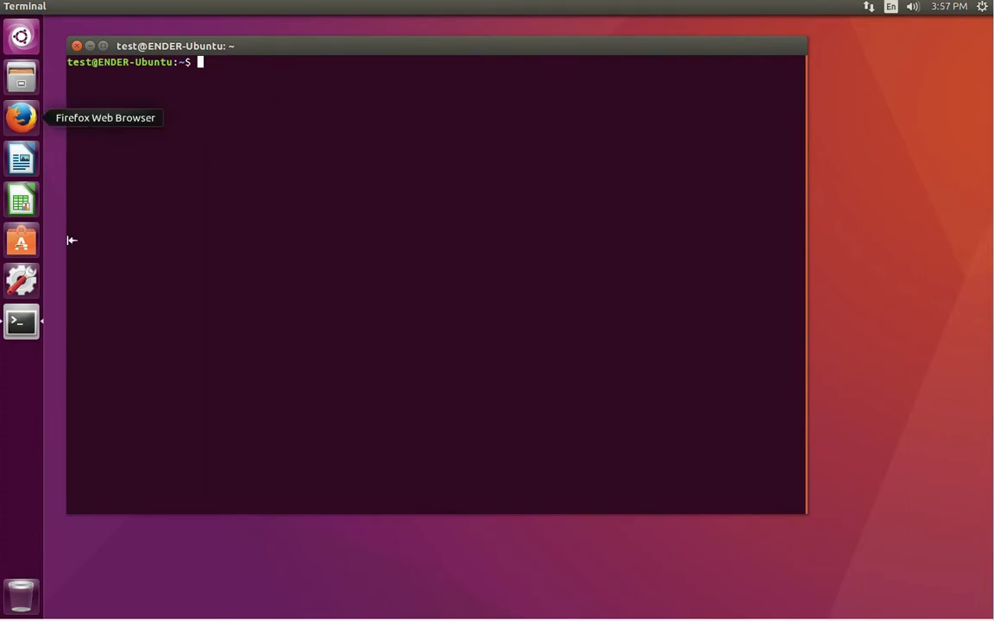
mouse_move(321, 288)
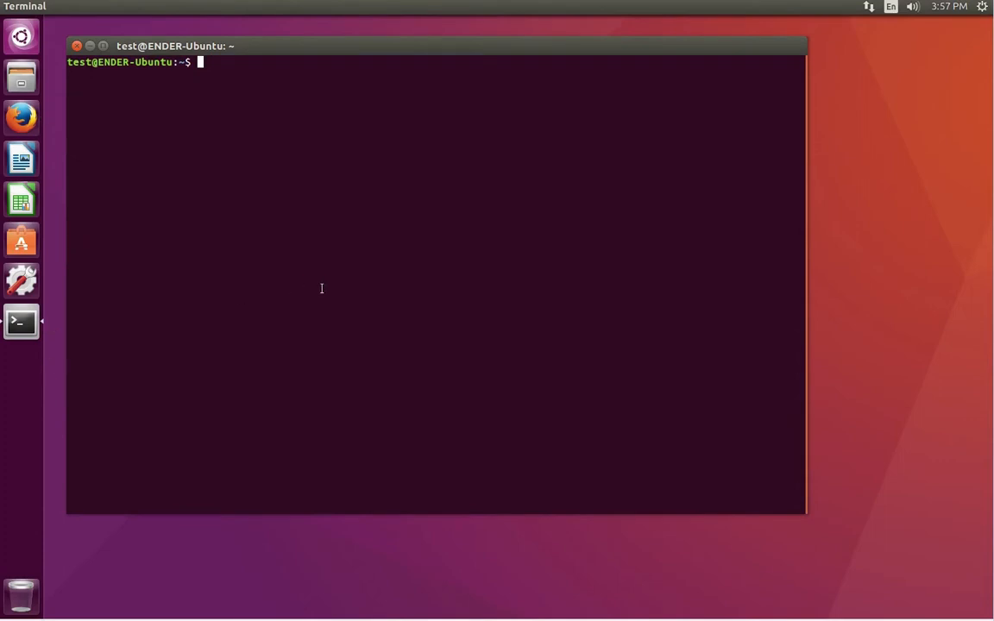
Step: Install libc6, libstdc++6, zlib1g and libgcc1 with sudo apt-get install
type("sudo apt-")
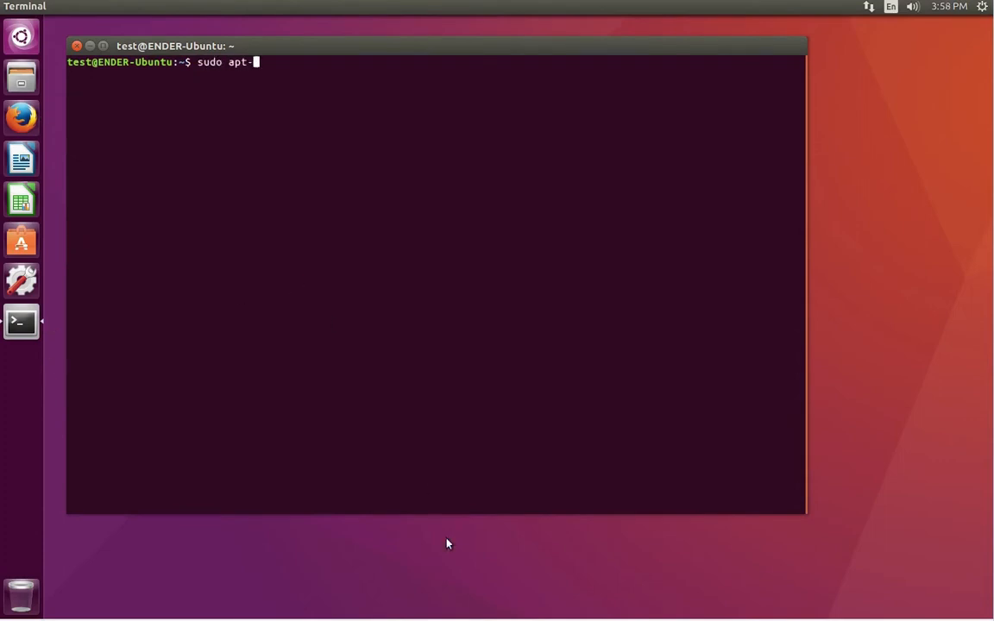
type("get isntall libc6 libstdc++6 zlib1g libgcc1")
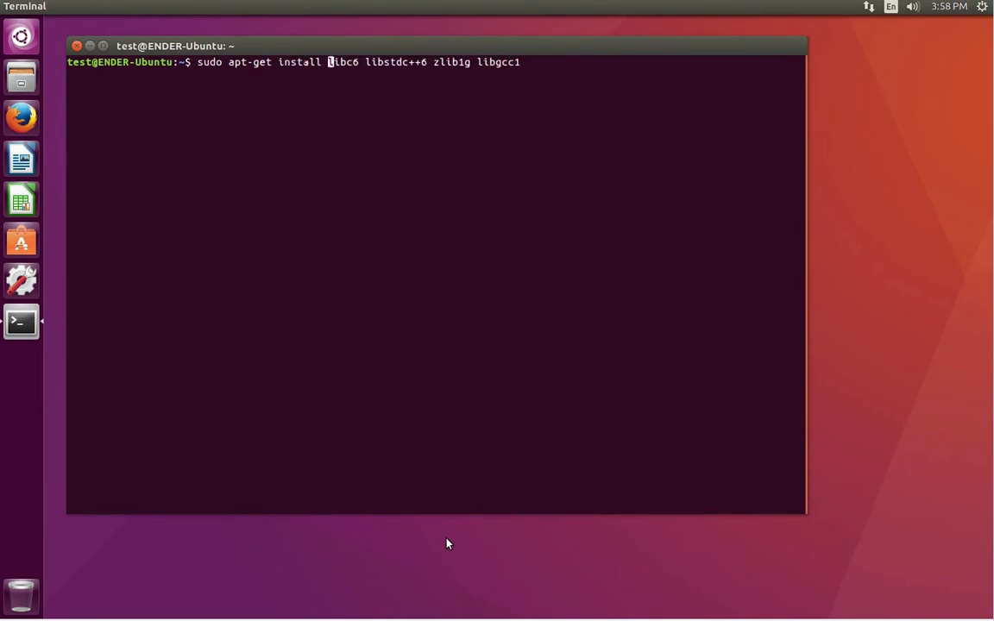
key("Return")
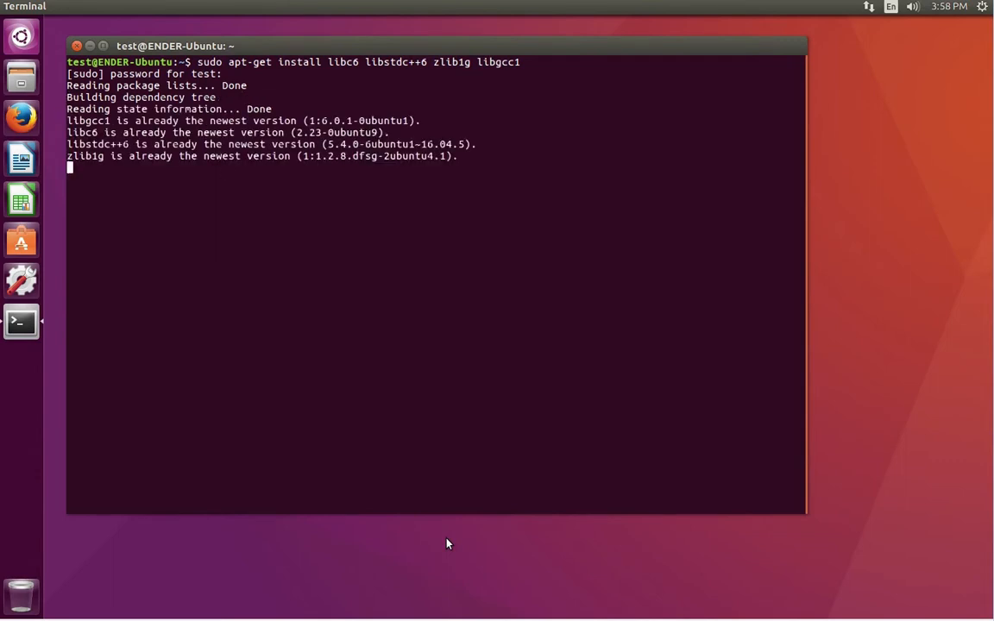
Step: Install unixodbc and unixodbc-dev with sudo apt-get install
type("sudo apt-get")
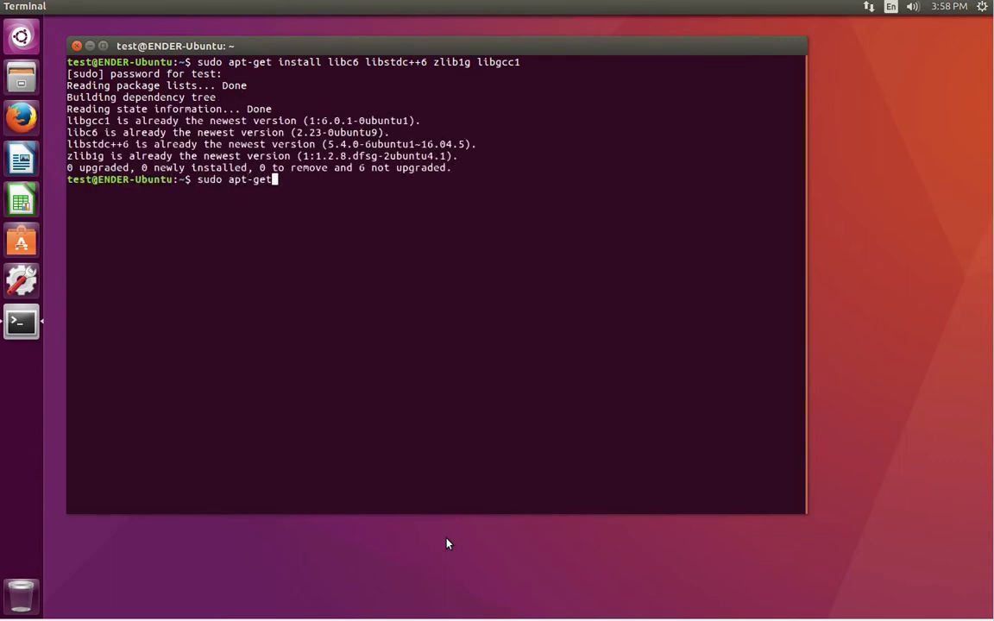
type("install uni")
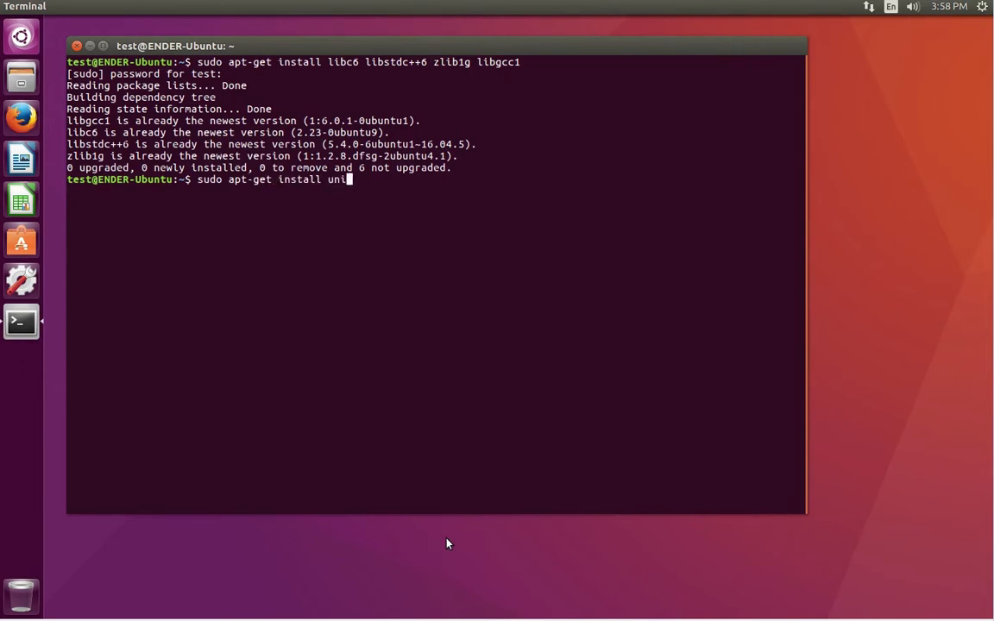
type("xodbc")
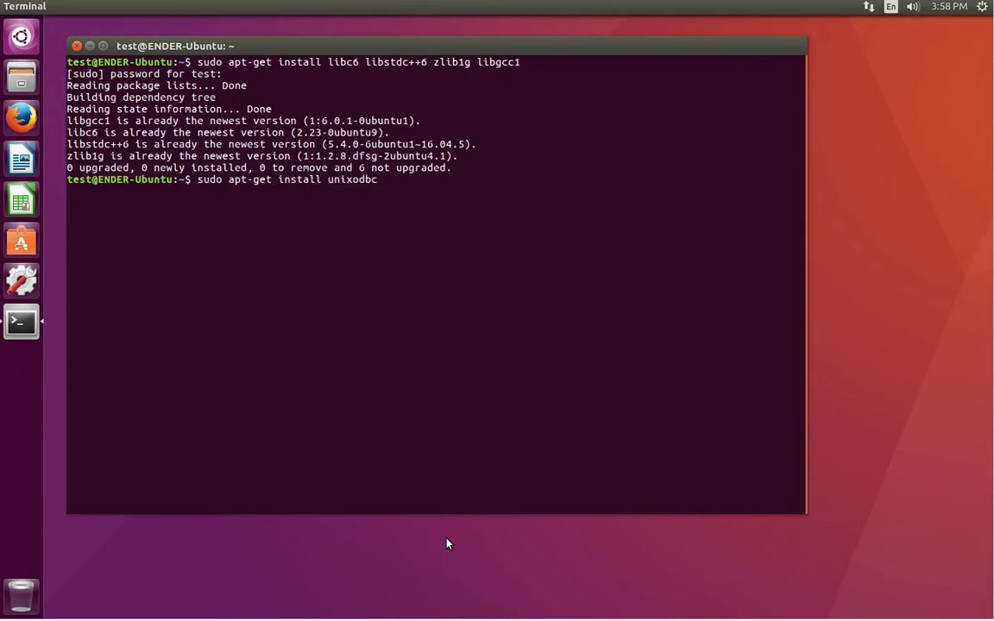
type("unixo")
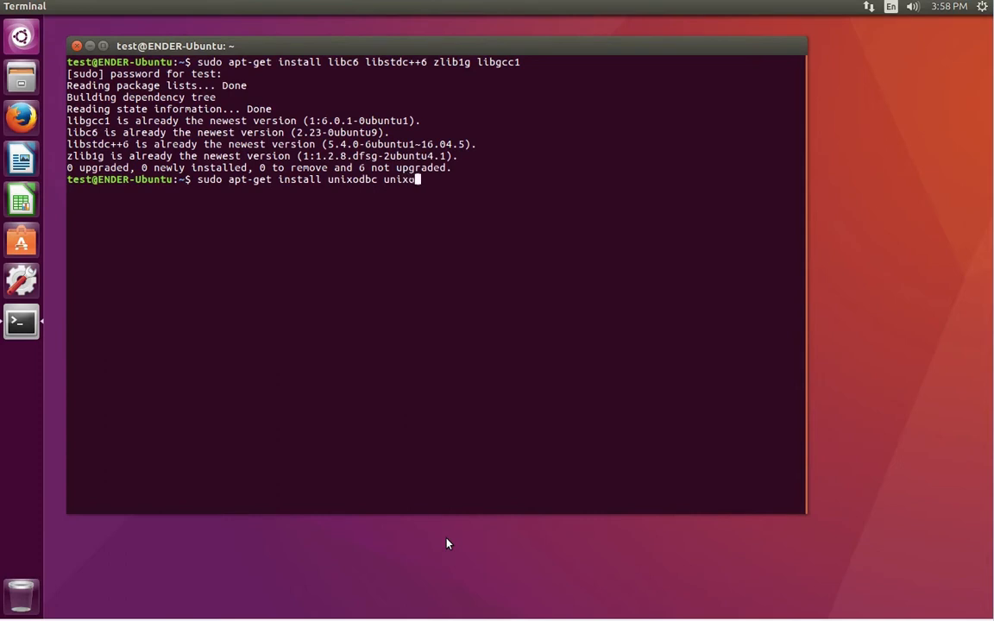
key("Return")
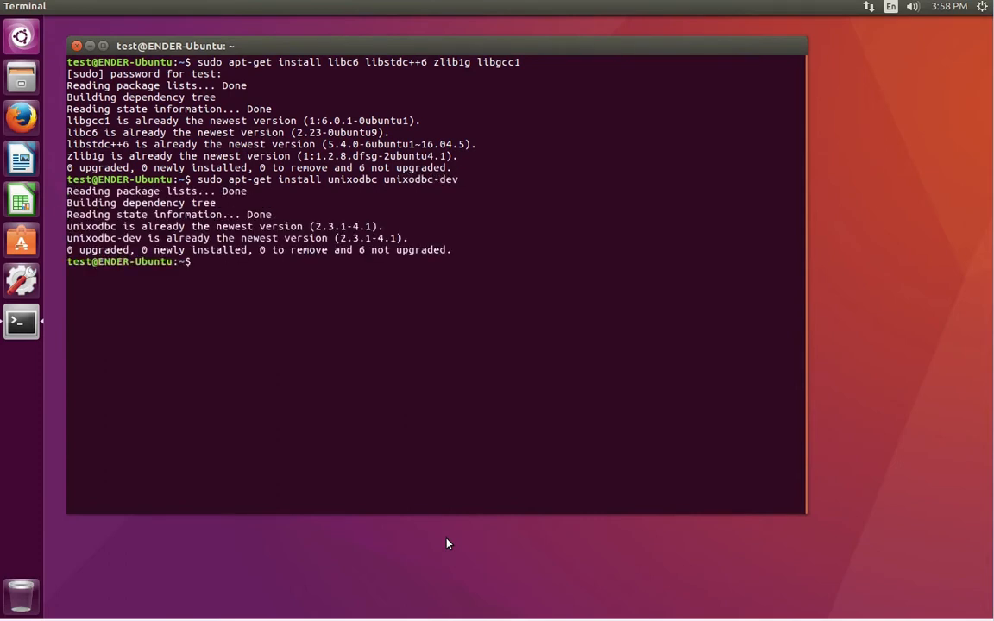
Step: Install SalesforceODBCDriverForUnix.x86_64.deb from Downloads with sudo dpkg -i
type("su")
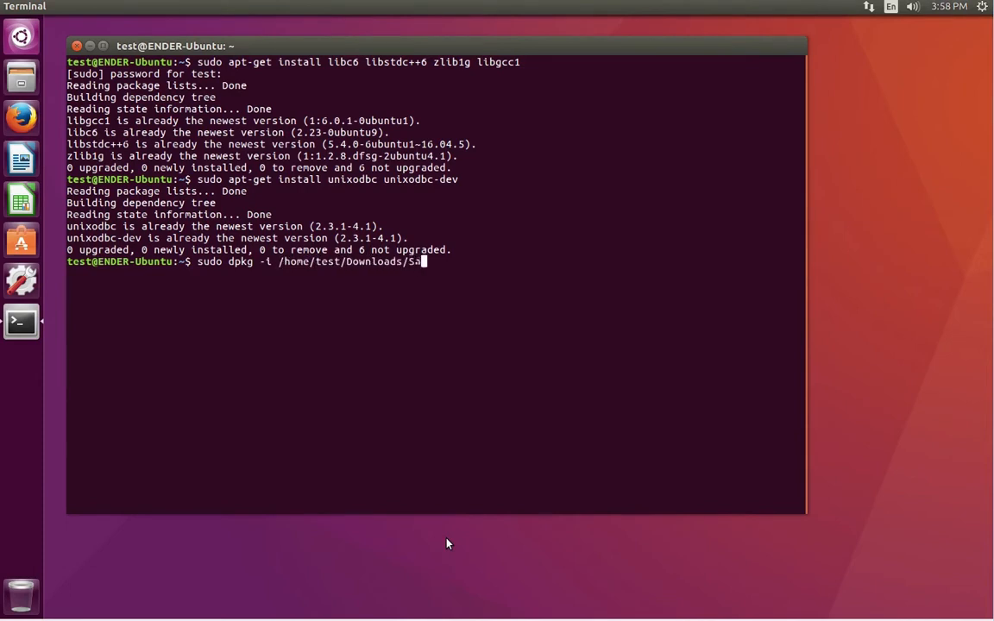
key("Return")
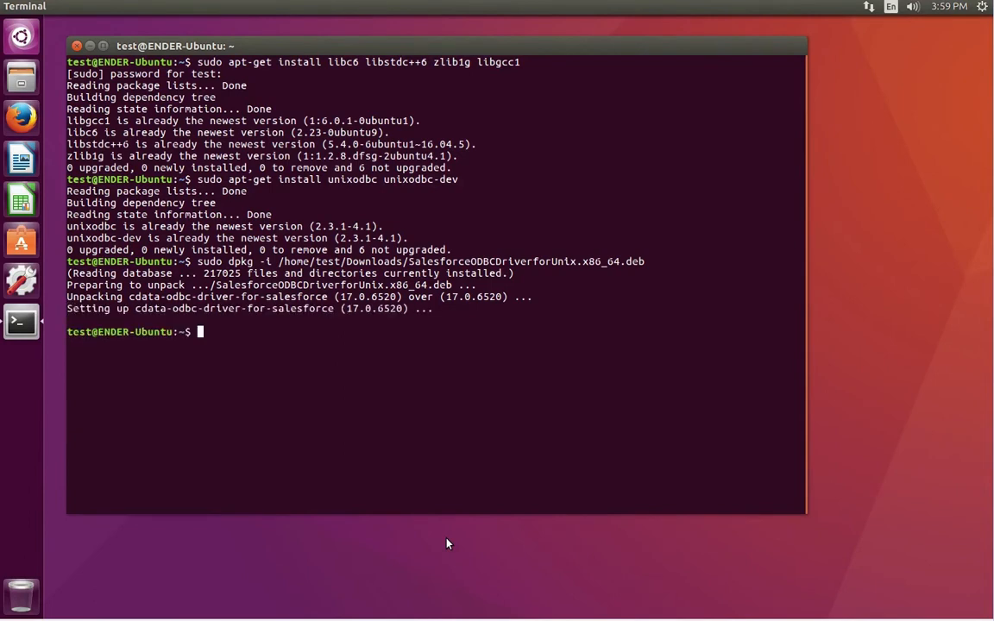
type("cd /ot")
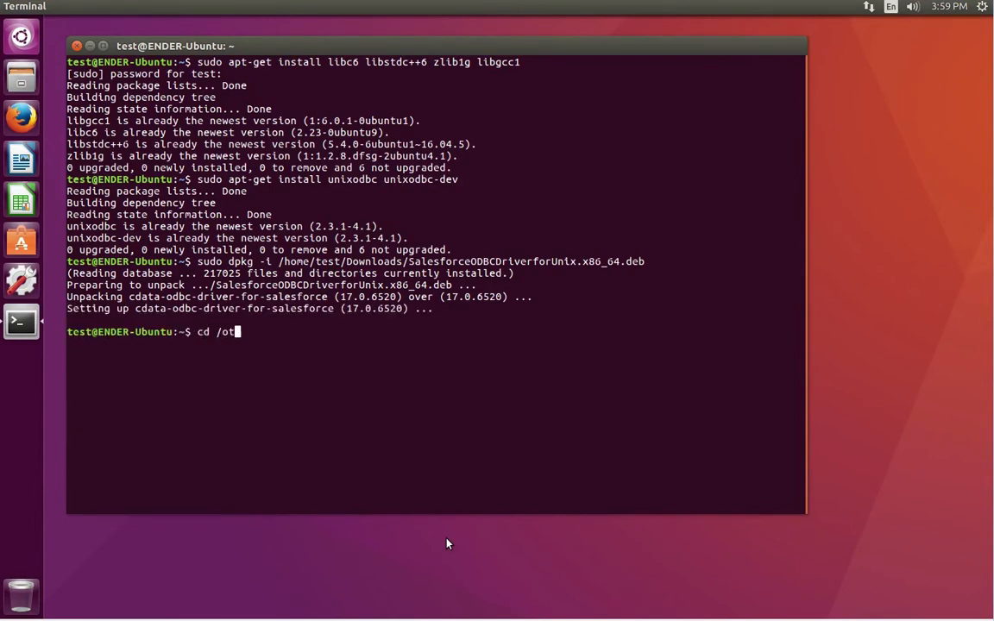
key("BackSpace")
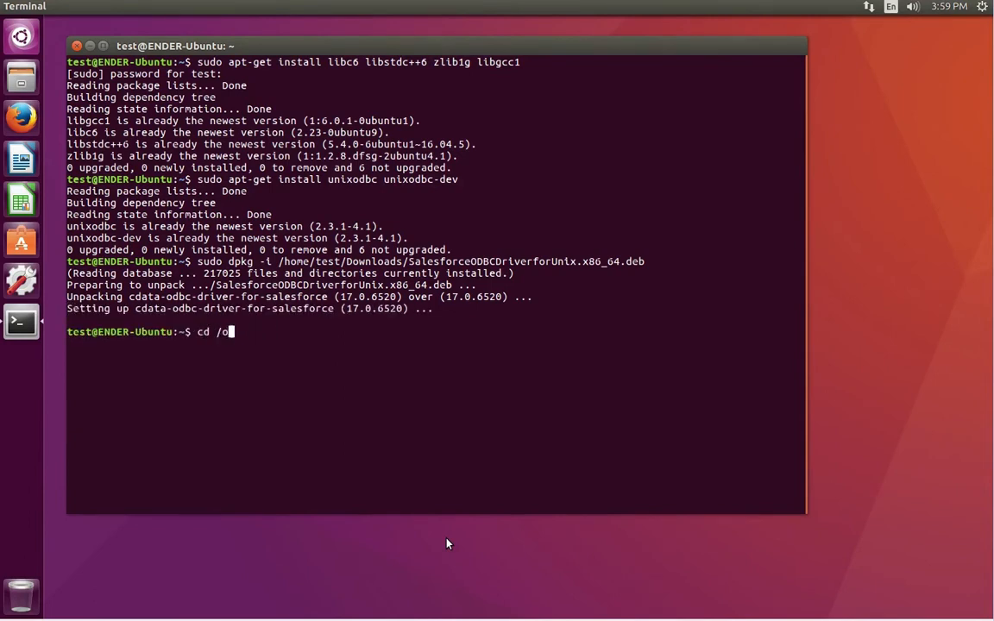
type("pt/cdata/cdata-odbc-driver-for-salesforce/bin/")
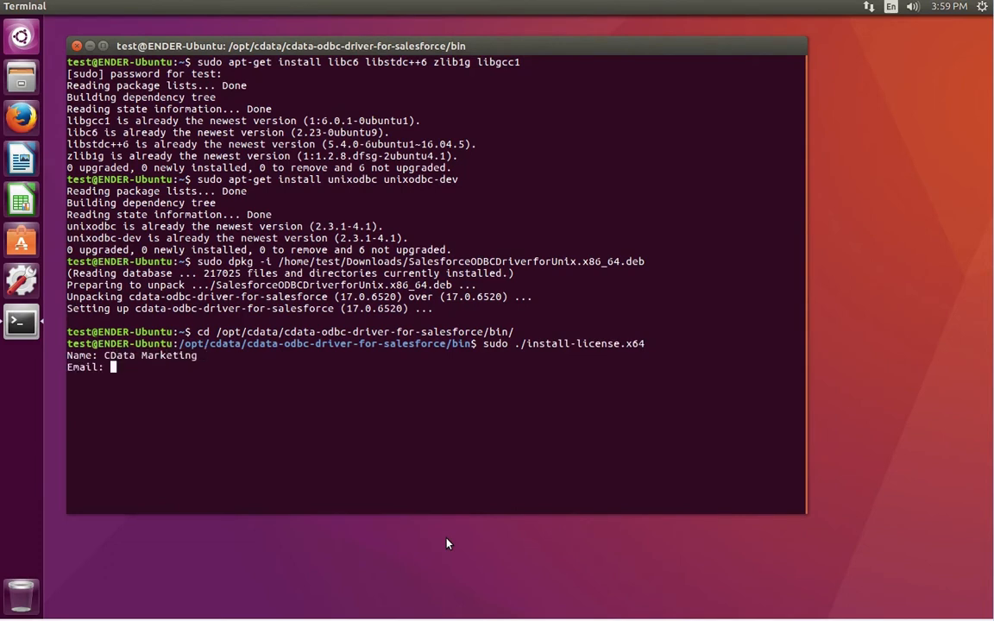
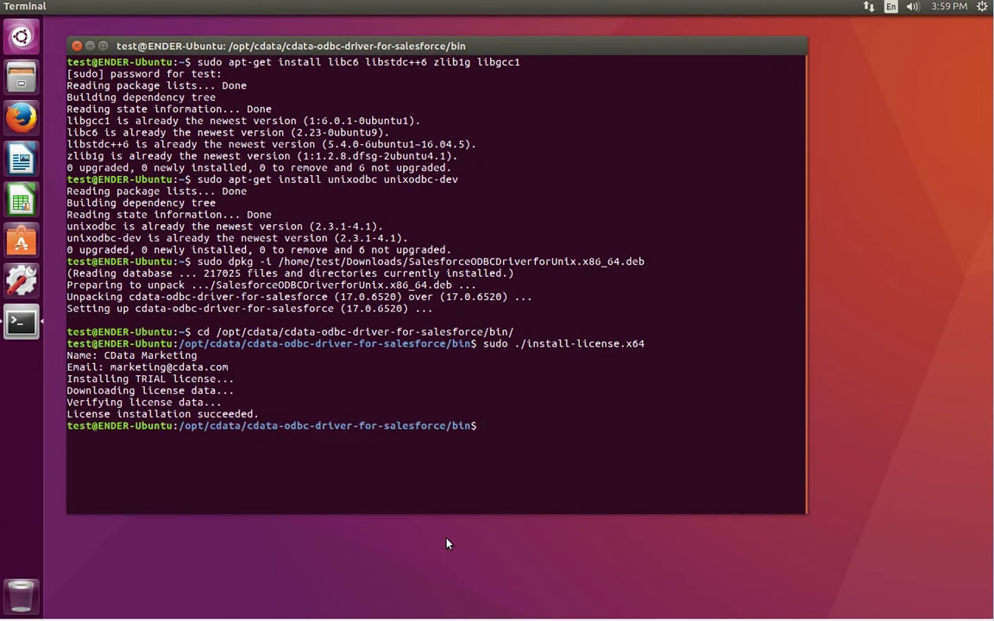
type("odbcinst")
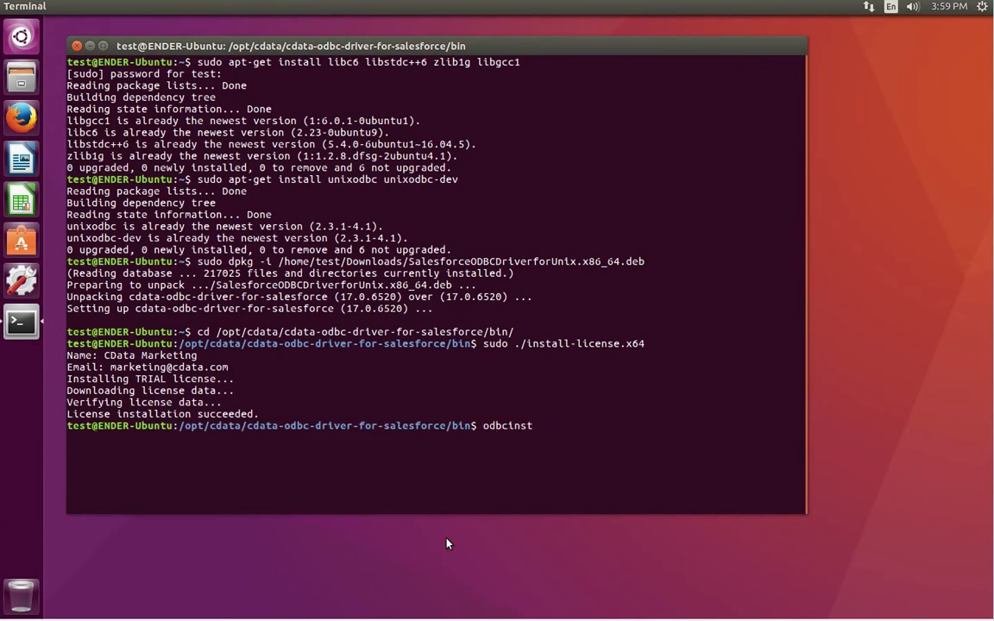
Step: List unixODBC configuration paths with odbcinst -j and view /etc/odbc.ini in vi
type("-q -d")
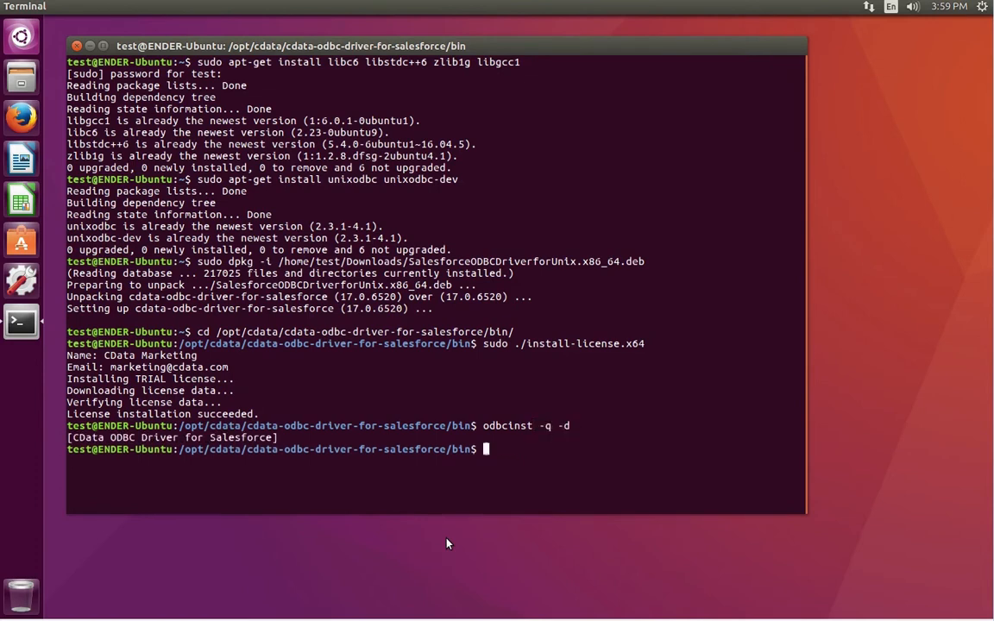
type("vi")
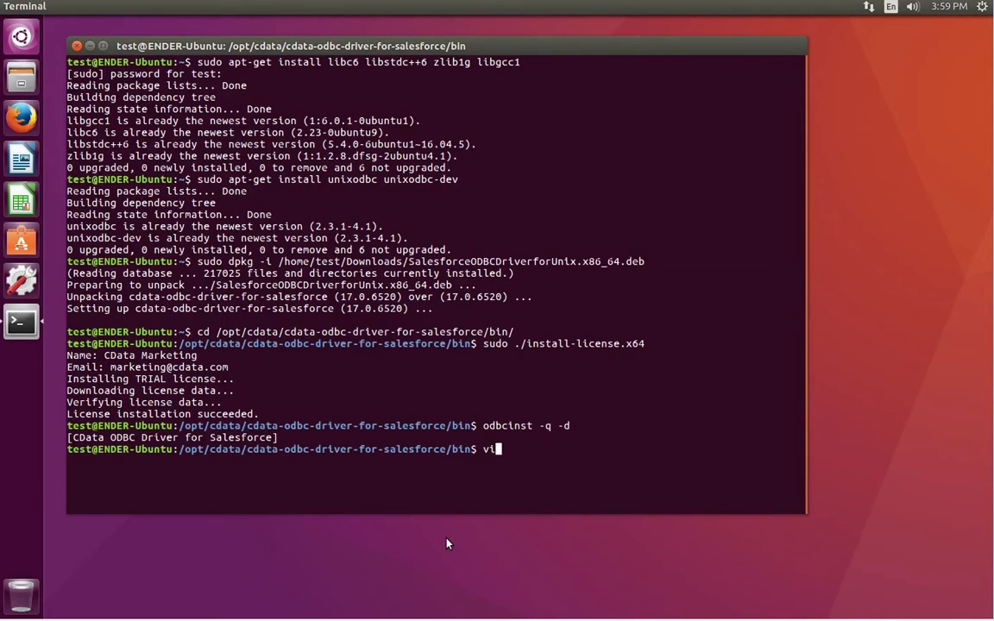
type("/etc/")
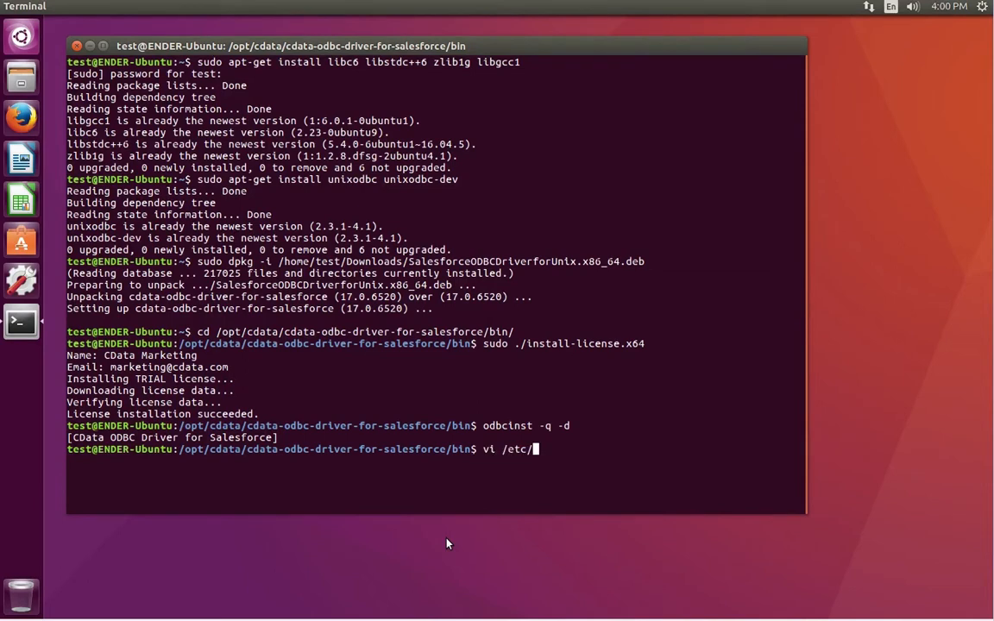
type("odbc")
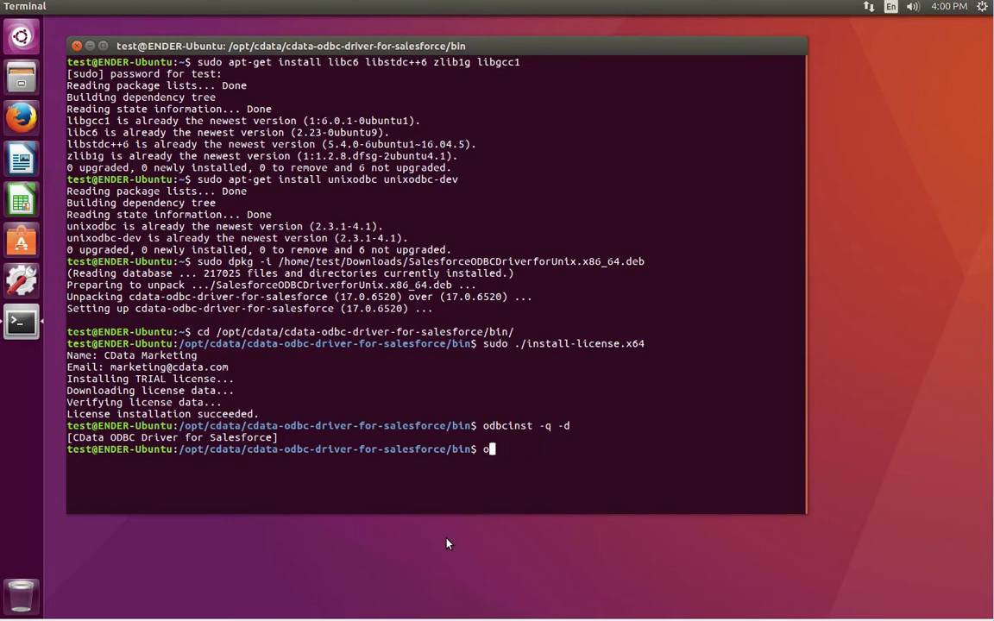
Step: View /etc/odbcinst.ini in vi to confirm the CData Salesforce driver registration
type("dbcinst -j")
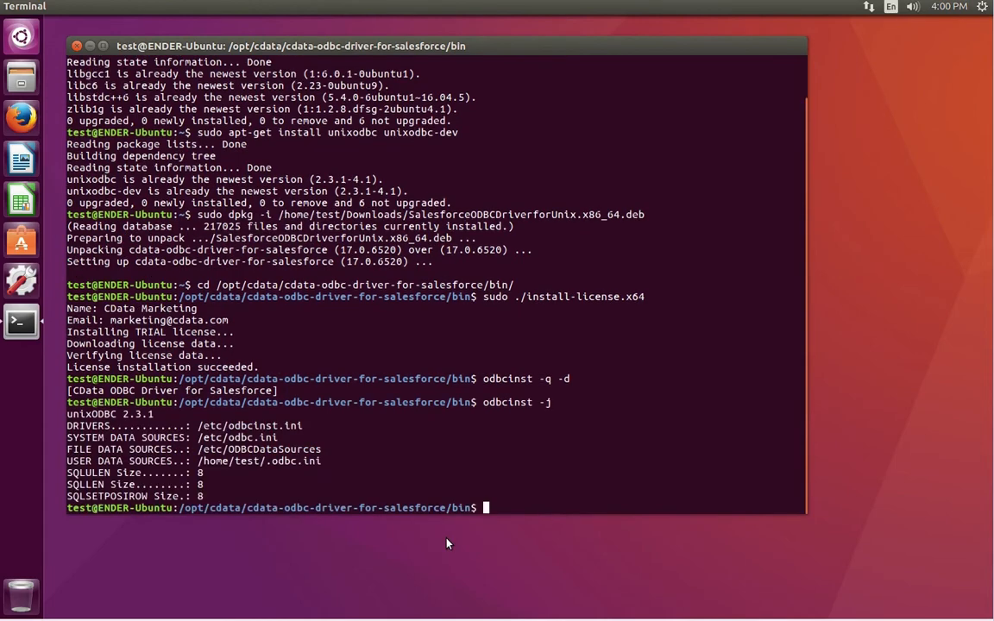
type("vi /etc/odbcinst.ini")
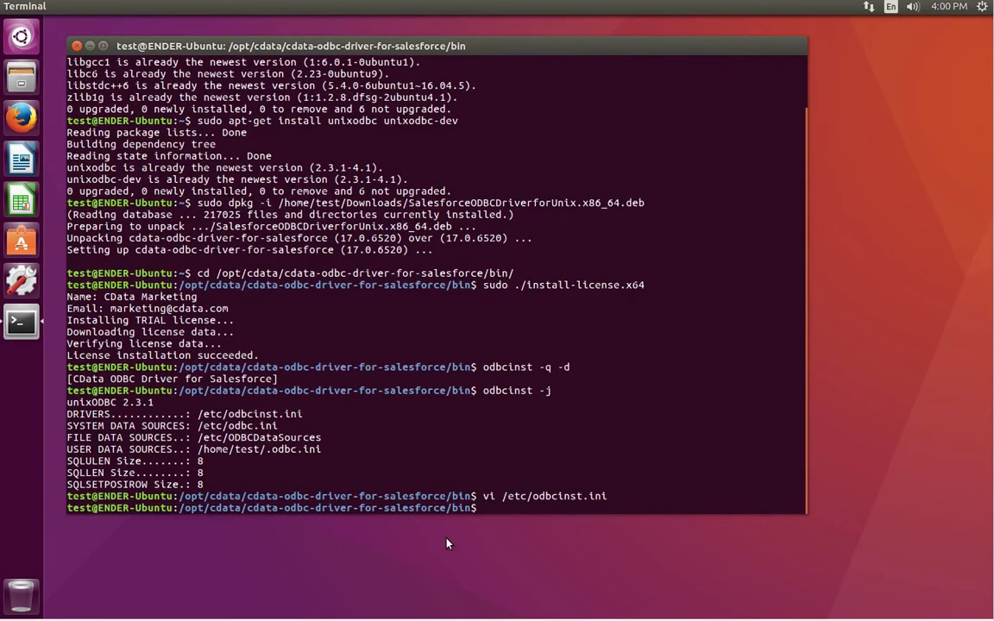
type("odbcinst -")
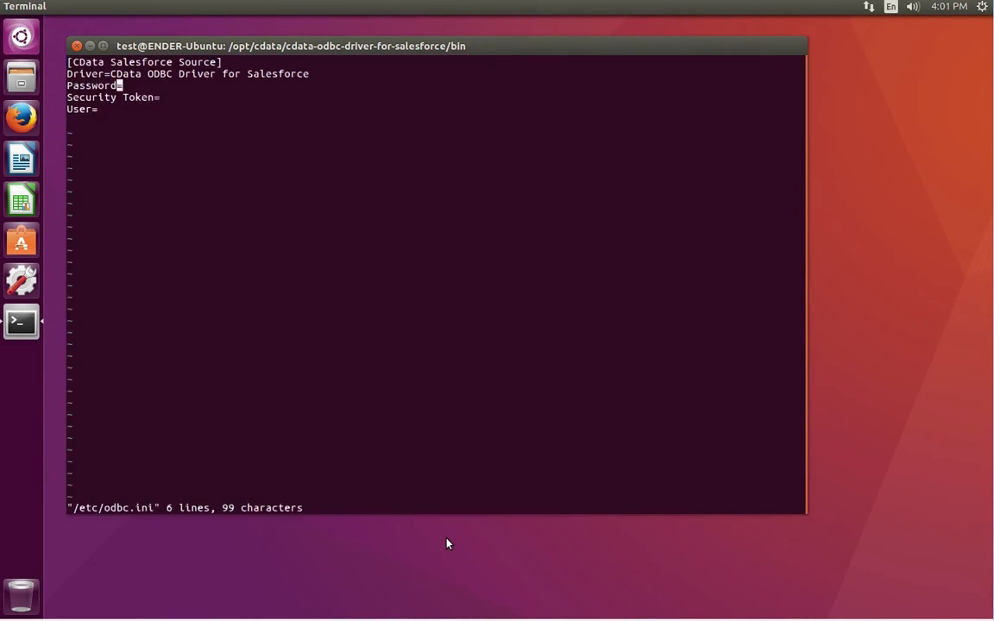
type("mypassword")
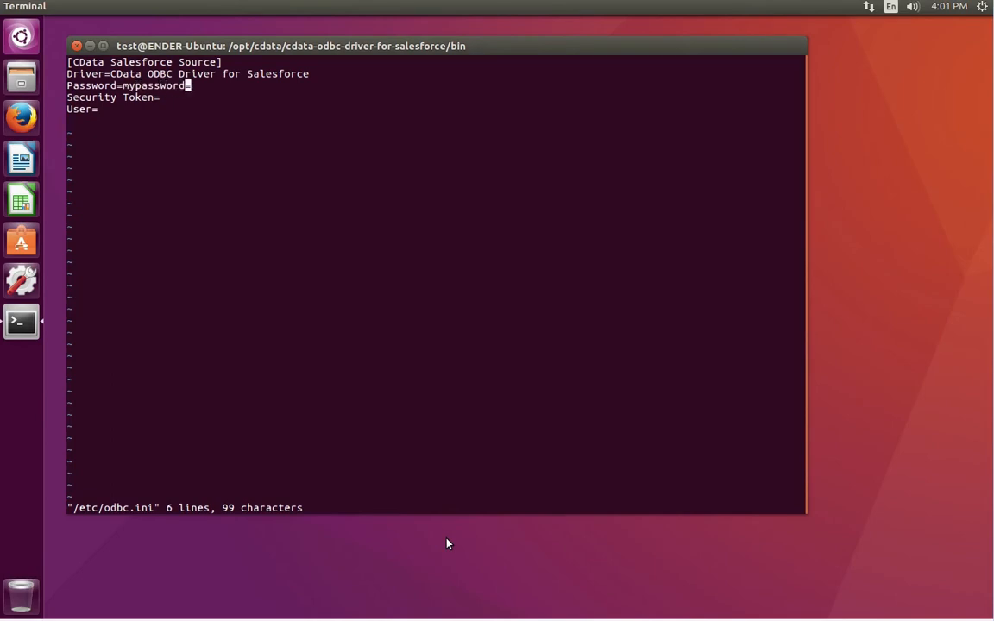
type("user@doma")
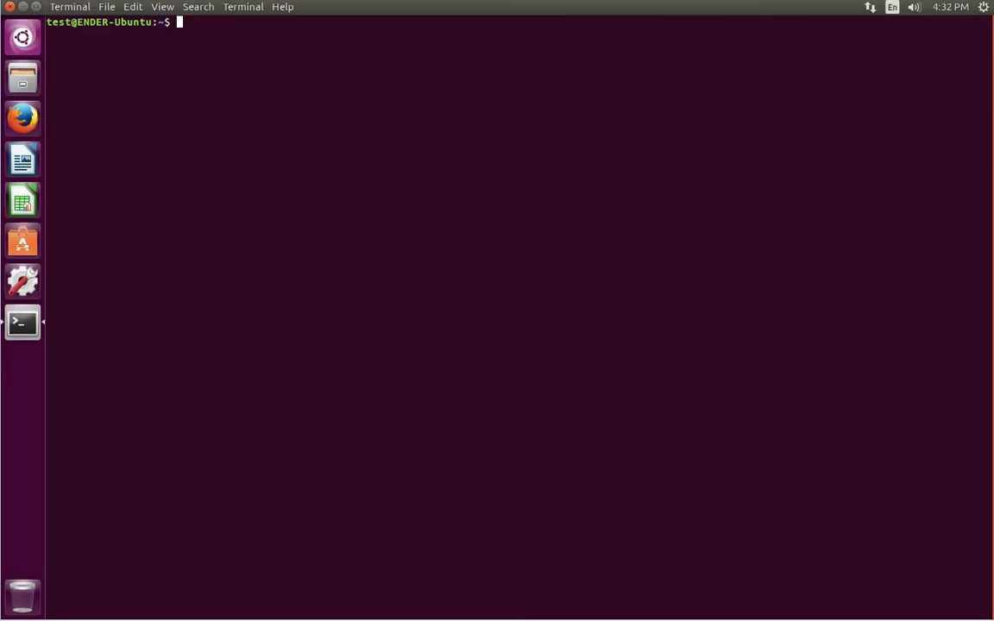
Step: Connect to "CData Salesforce Source" with isql -v
type("isql -v \"CData Sale")
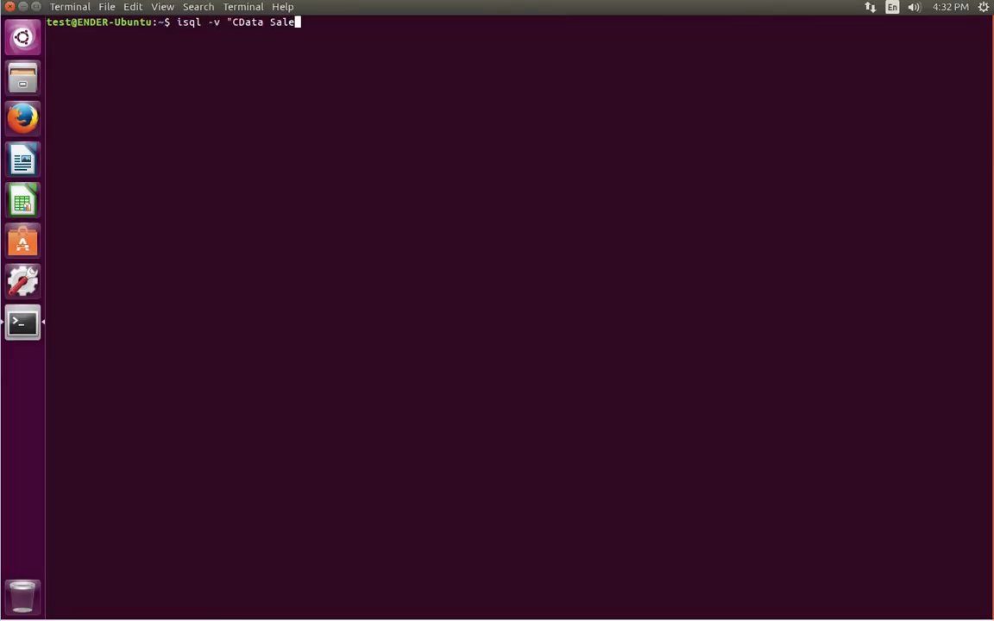
key("Return")
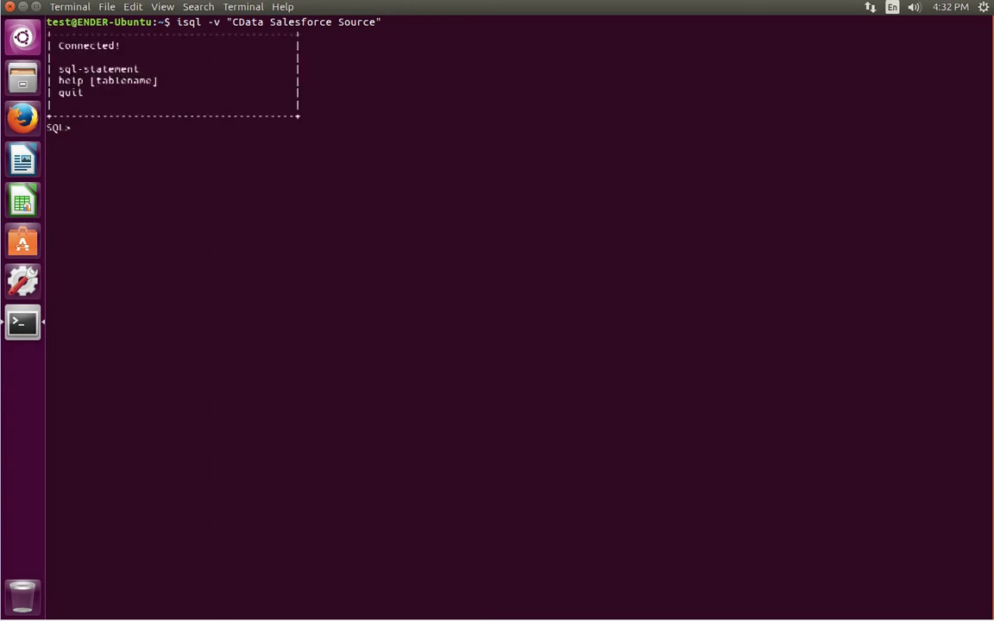
Step: Query SELECT SUM(AnnualRevenue) AS Revenue, BillingCountry FROM Account GROUP BY BillingCountry, returning 21 rows
type("SELECT")
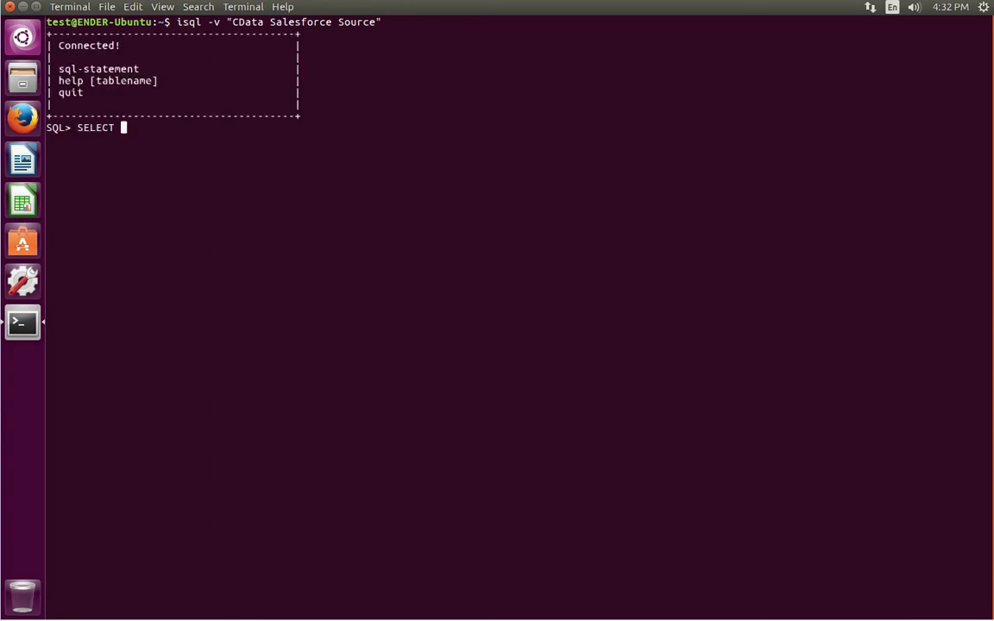
type("B")
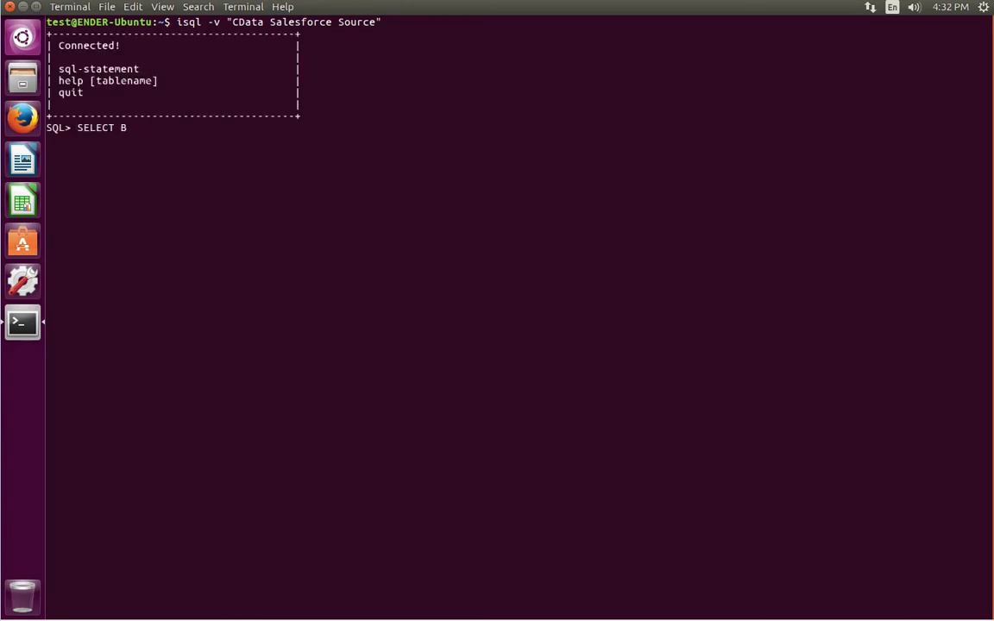
type("UM(An")
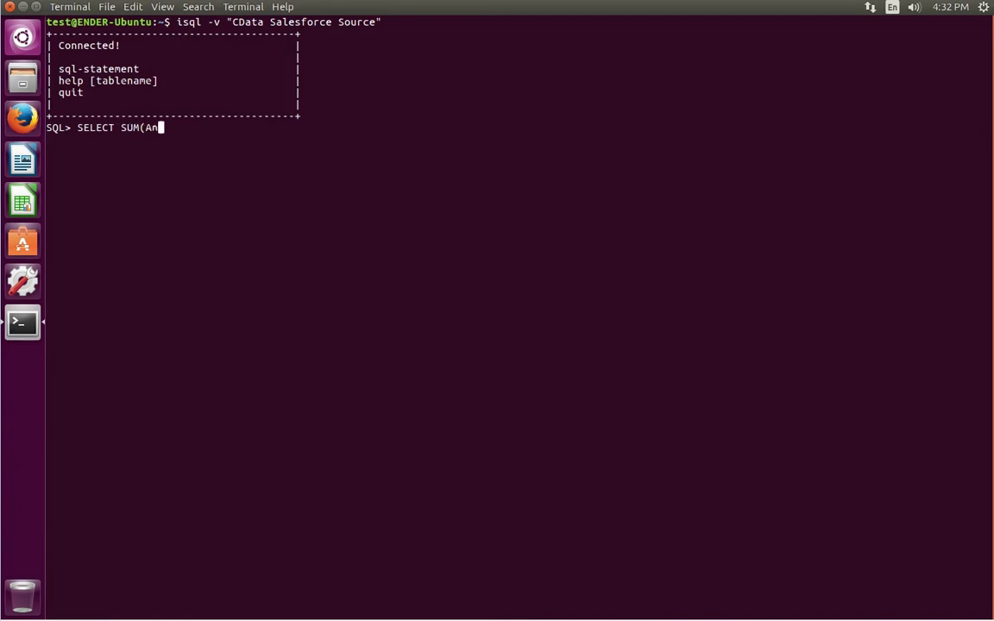
type("nualRevenue")
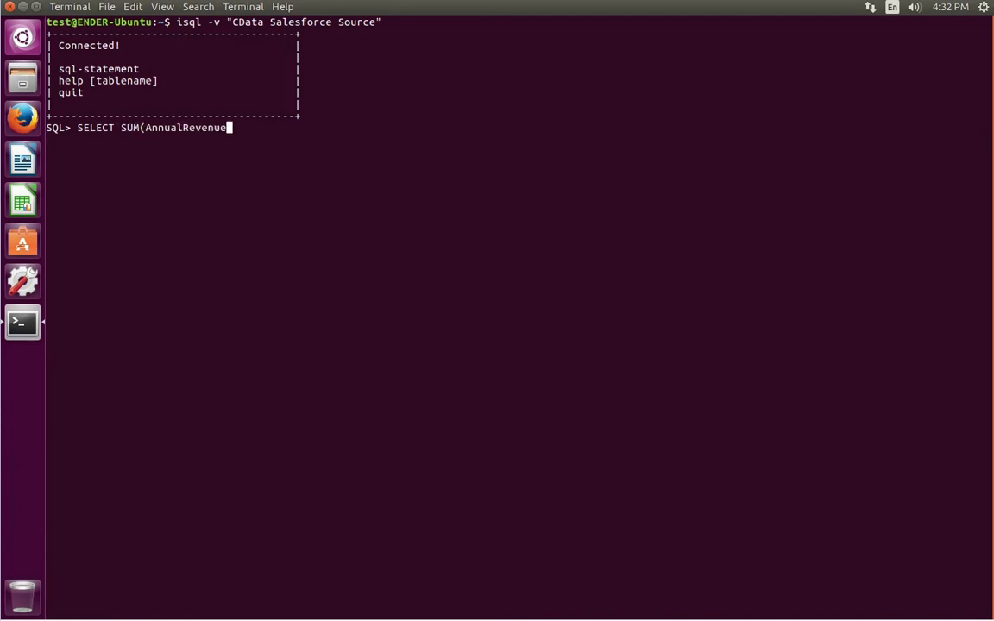
type(") AS Revenue,")
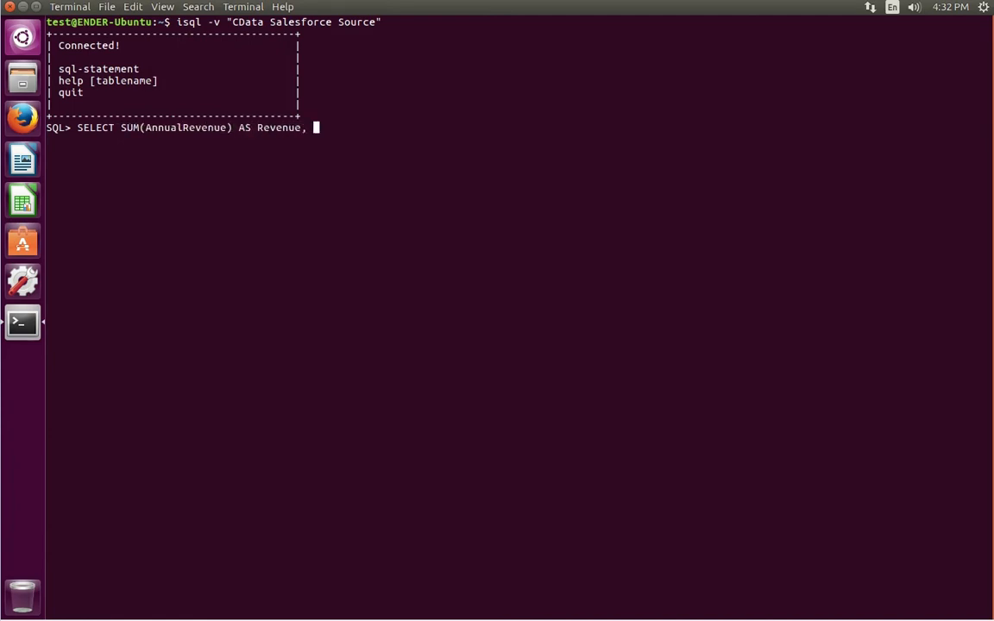
type("BillingCountry FROM")
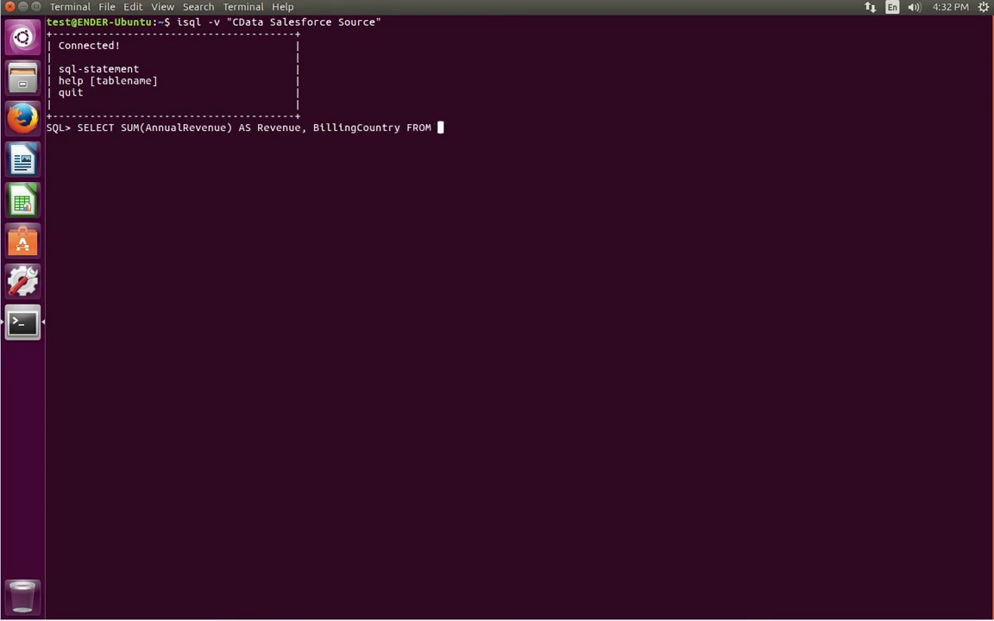
type("Account GROUP BY")
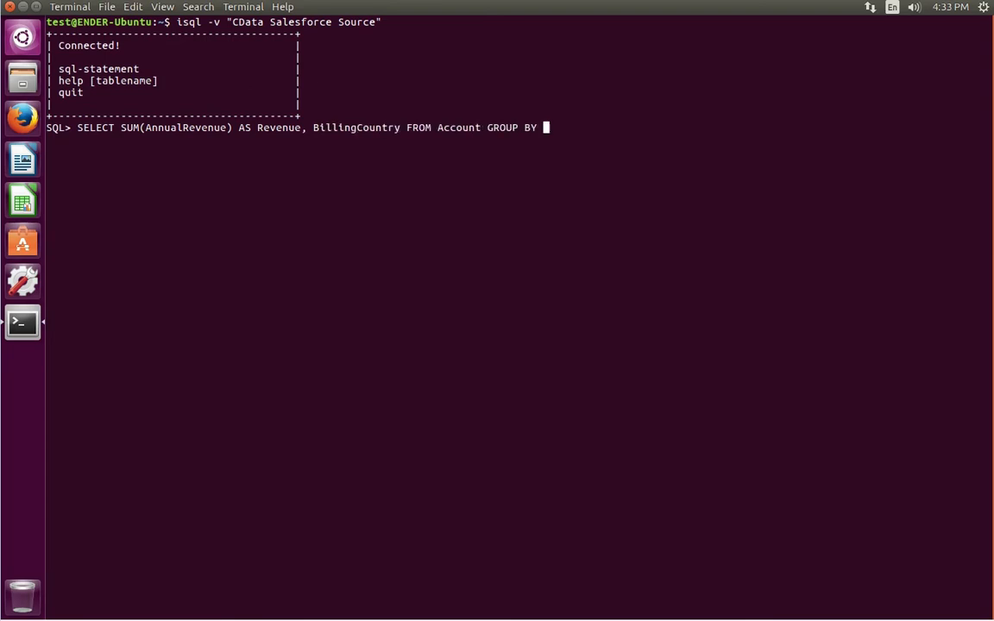
type("BillingCountry")
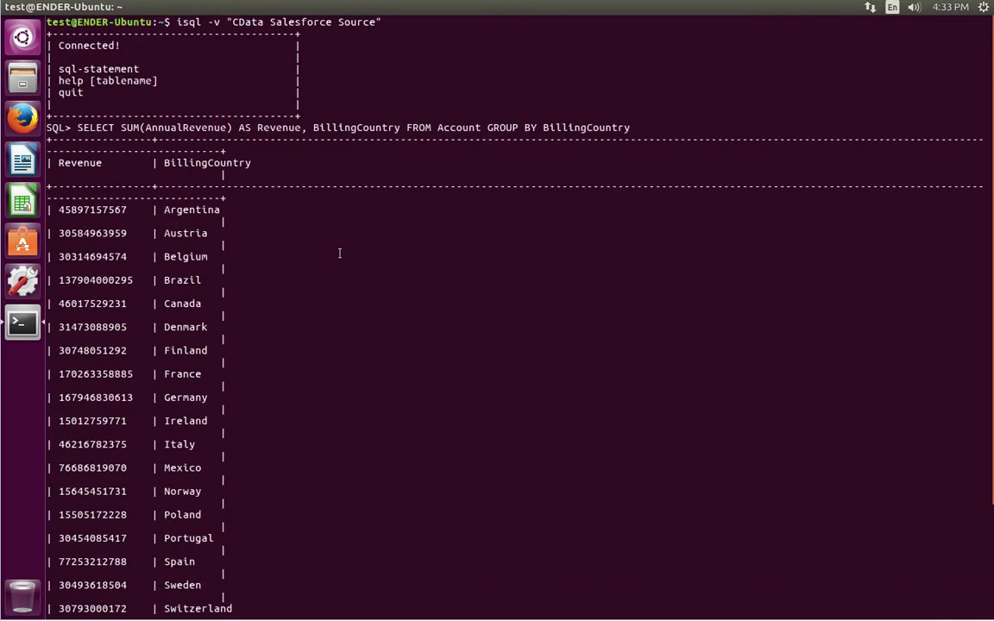
scroll("down", 3)
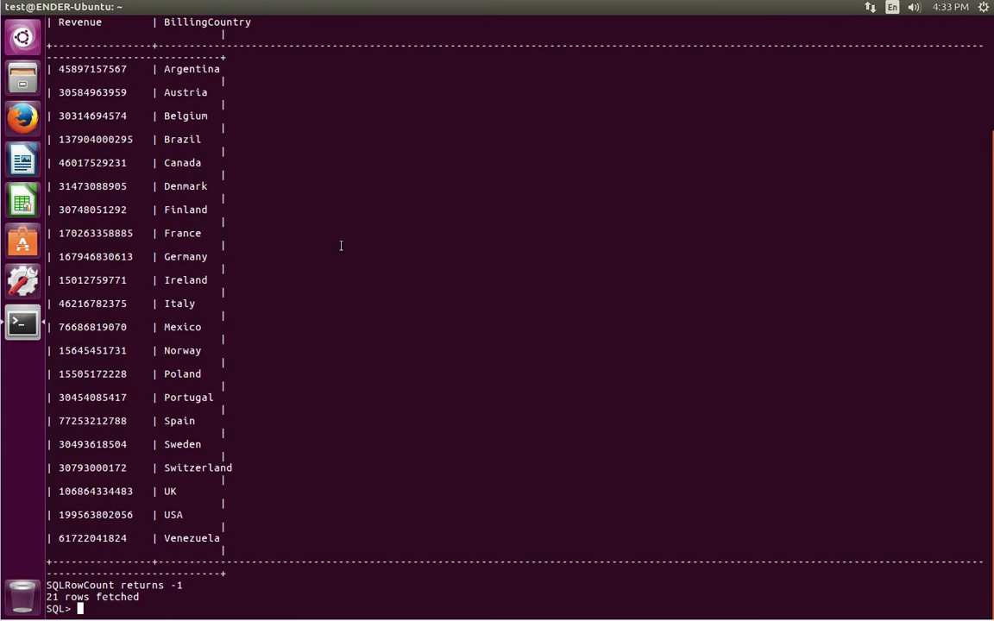